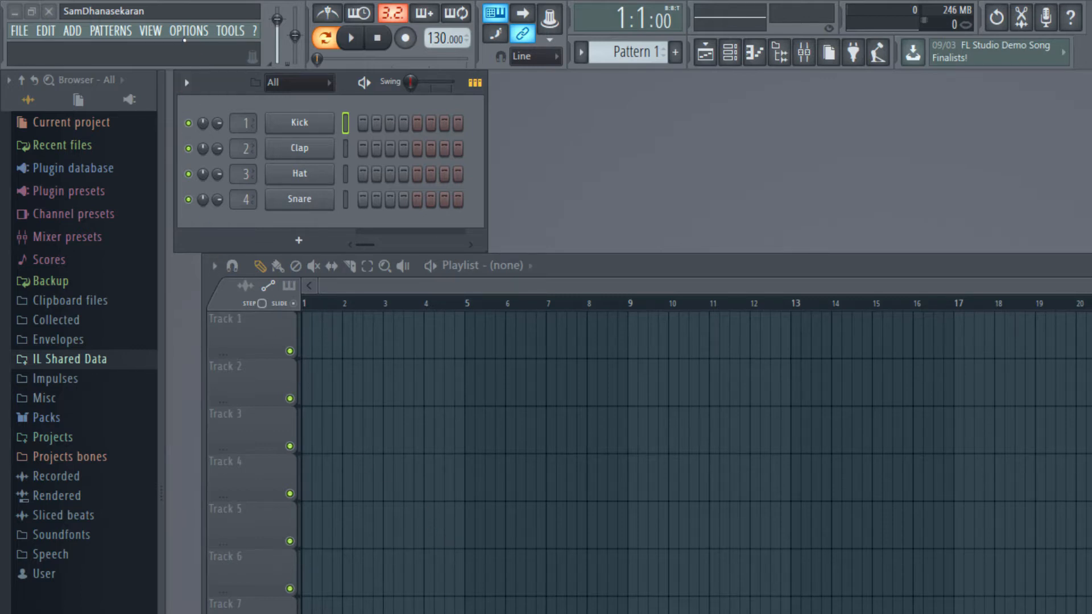
Step: Bring up the project's general settings from the Options menu
{"action": "left_click", "coordinate": [188, 31]}
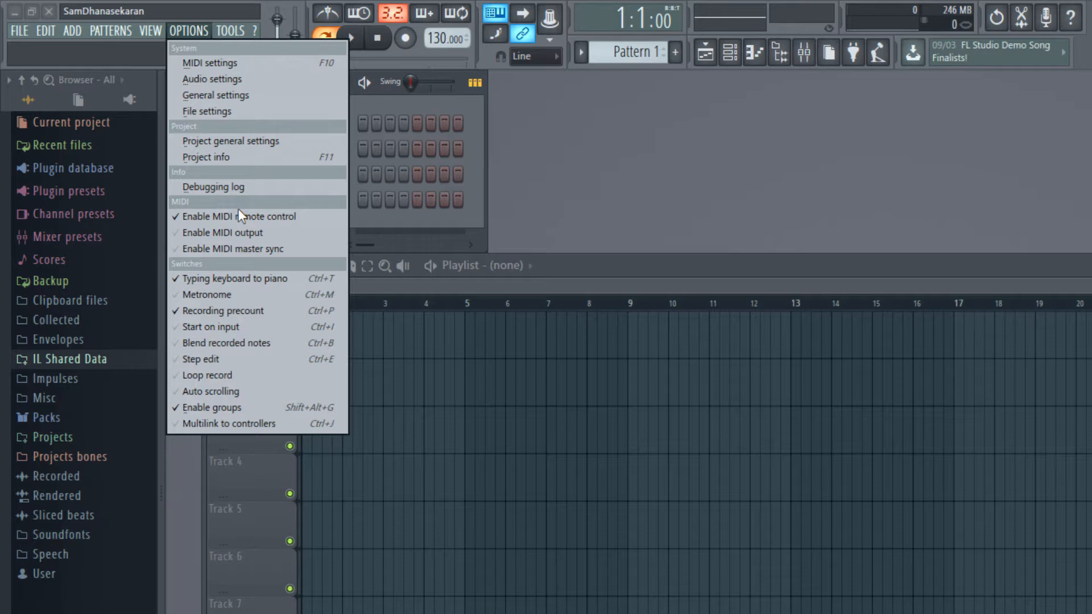
{"action": "left_click", "coordinate": [230, 141]}
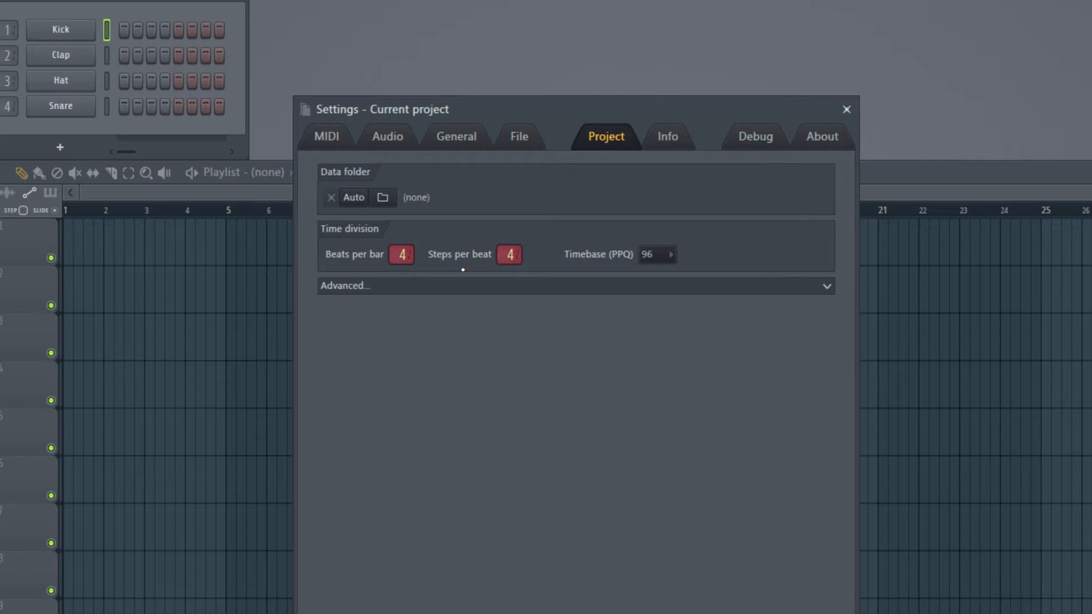
{"action": "mouse_move", "coordinate": [439, 286]}
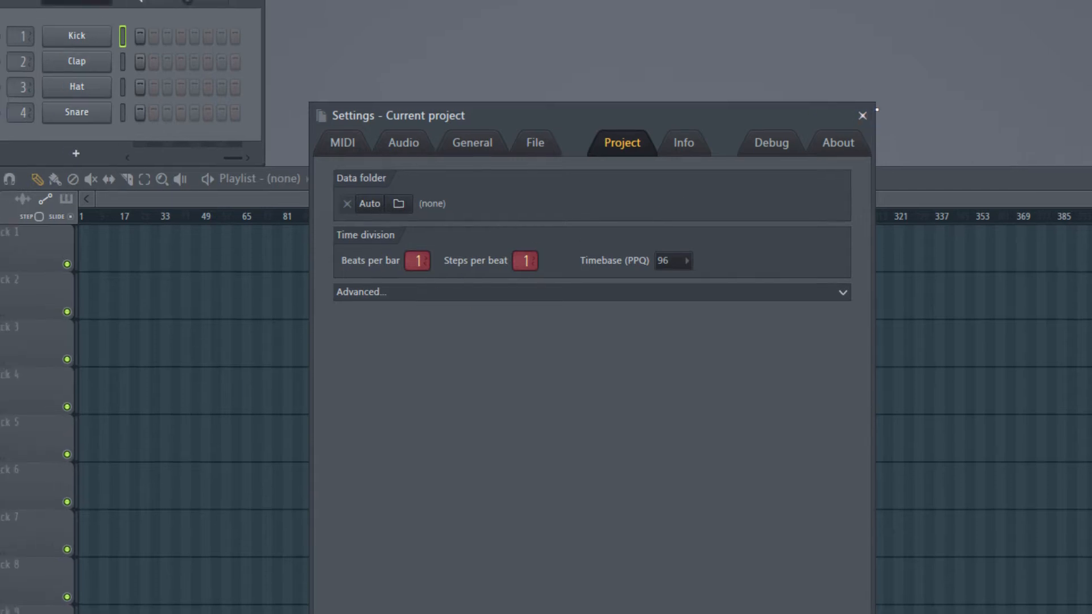
Step: Close the project settings window
{"action": "left_click", "coordinate": [861, 116]}
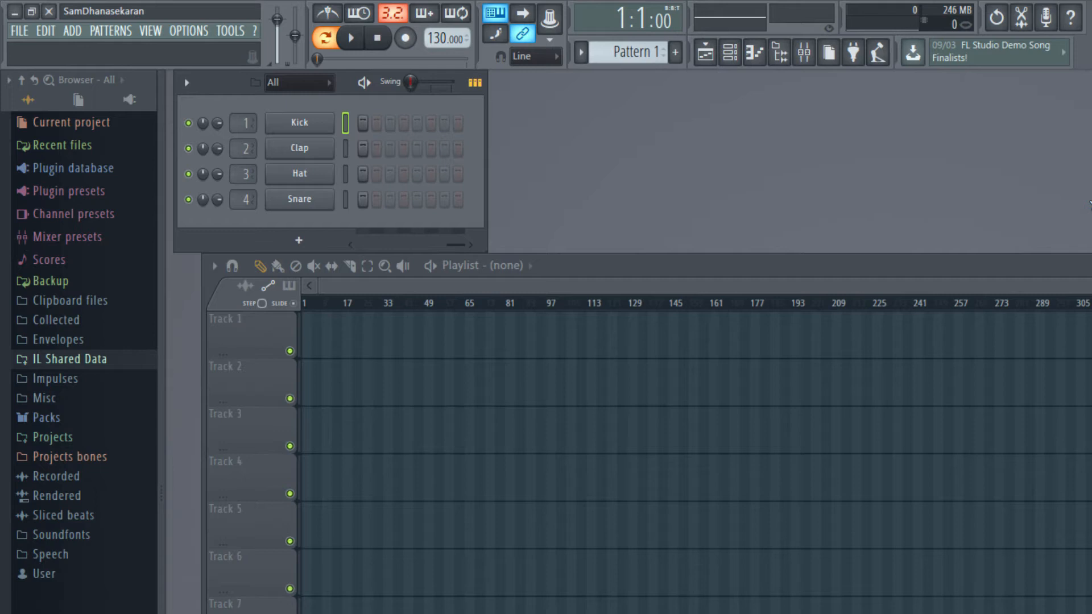
{"action": "mouse_move", "coordinate": [418, 49]}
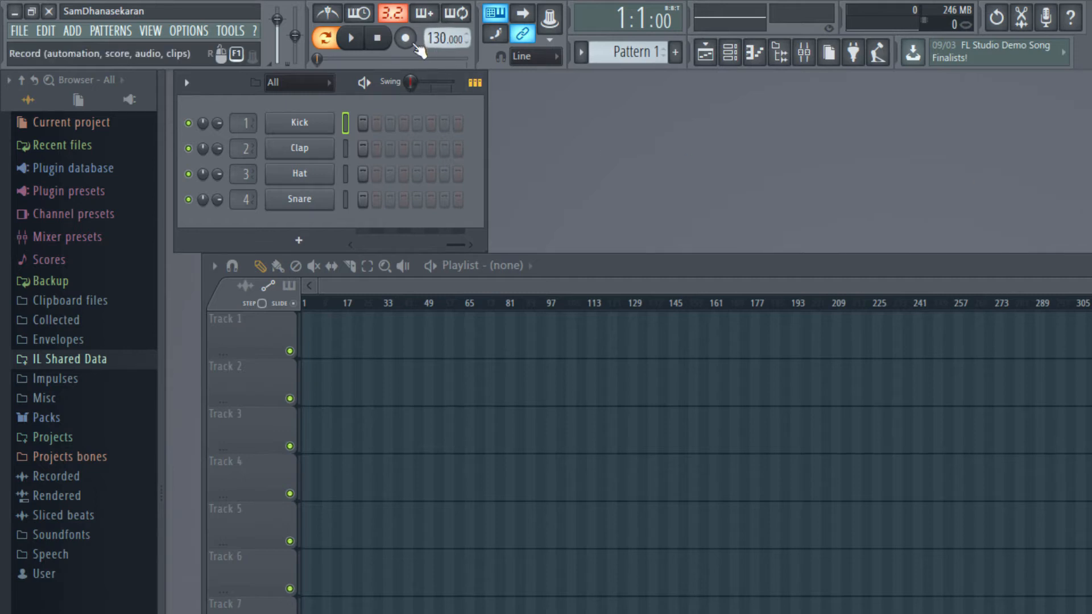
{"action": "mouse_move", "coordinate": [445, 39]}
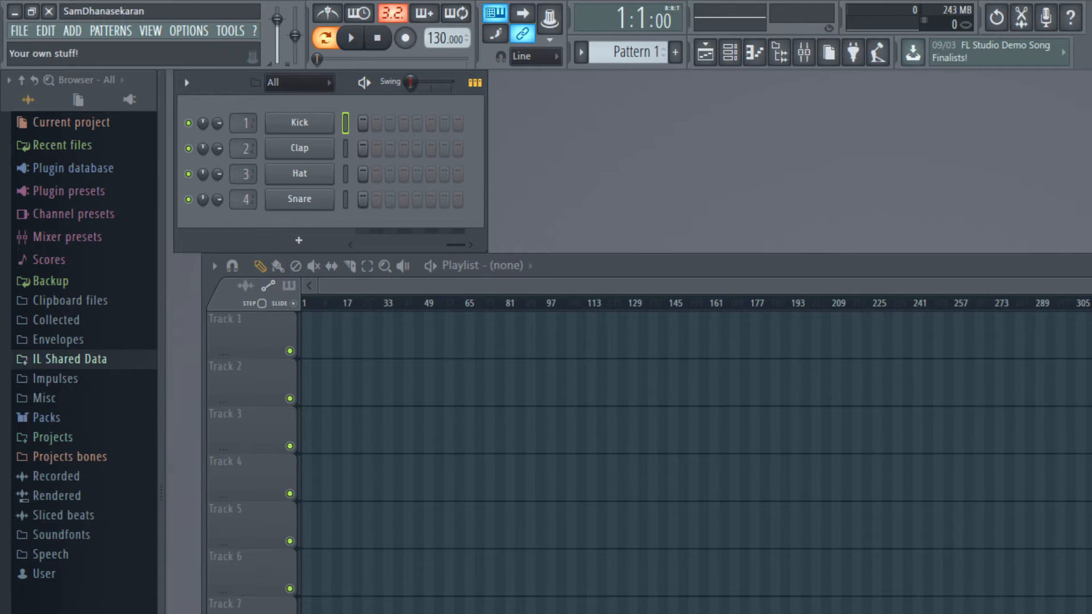
{"action": "mouse_move", "coordinate": [298, 240]}
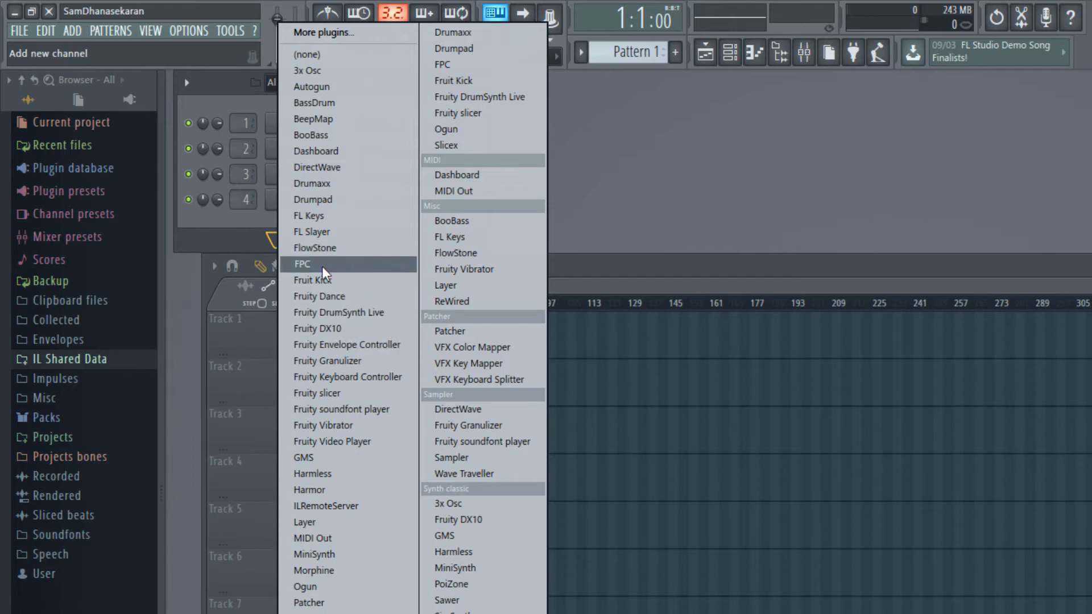
Step: Add an FPC drum channel, start playback in pattern mode and adjust the master volume
{"action": "left_click", "coordinate": [301, 263]}
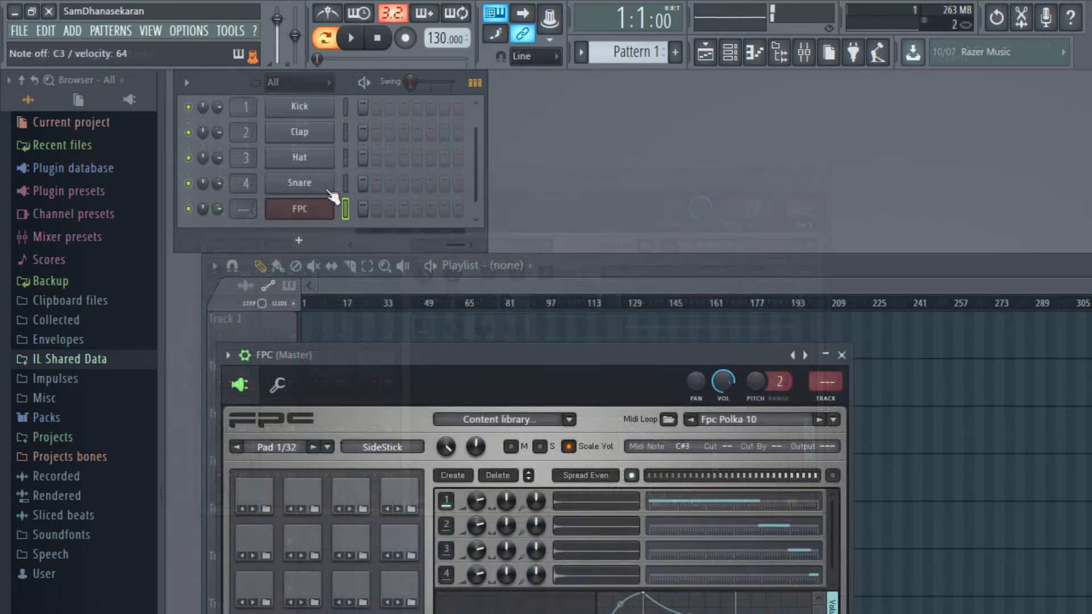
{"action": "mouse_move", "coordinate": [326, 12]}
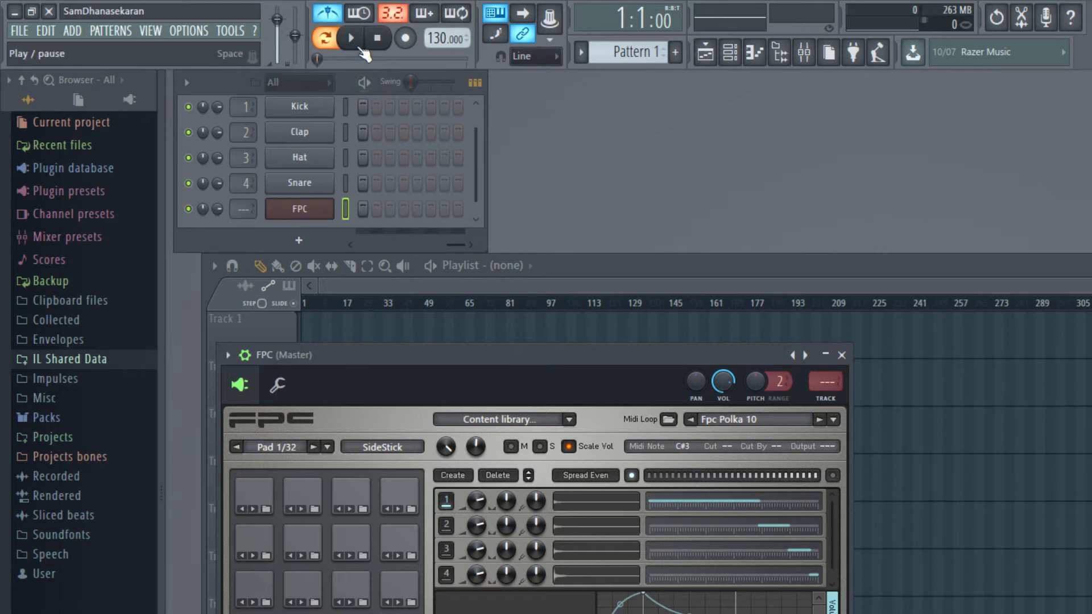
{"action": "left_click", "coordinate": [349, 38]}
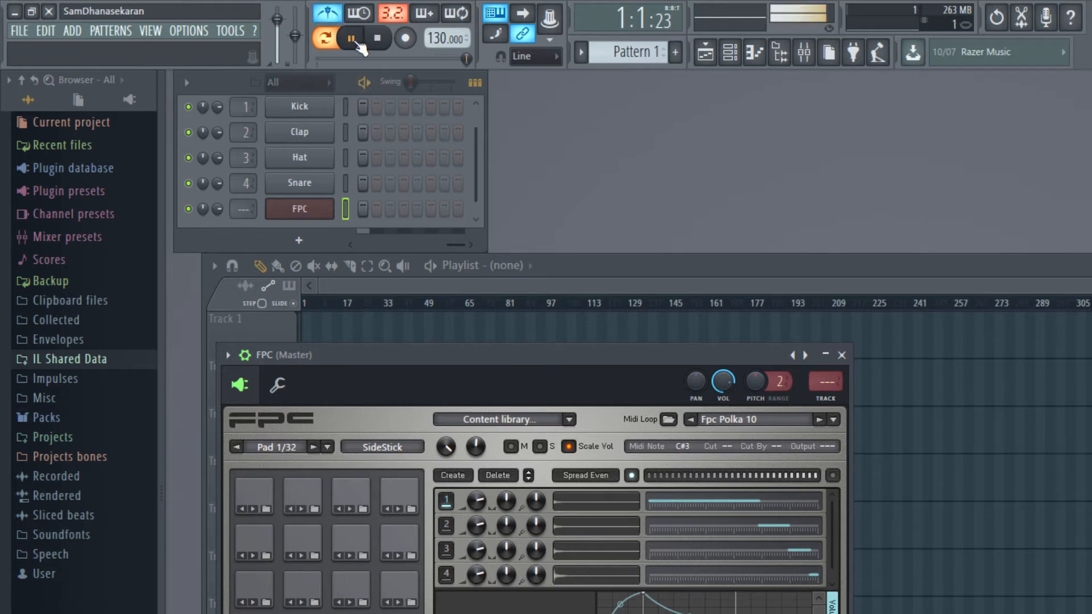
{"action": "left_click", "coordinate": [376, 38]}
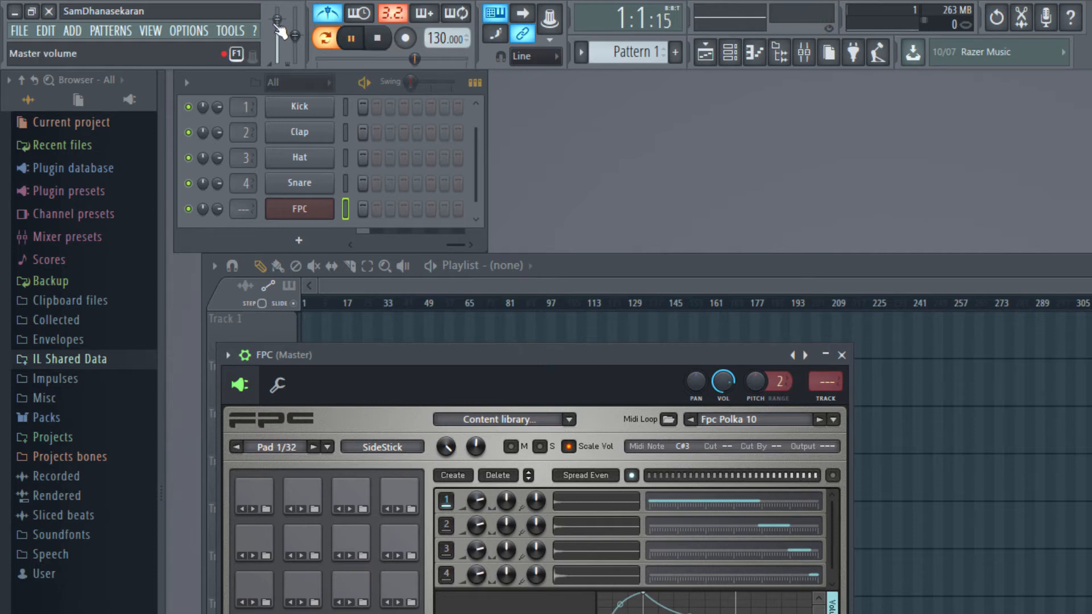
{"action": "left_click_drag", "start_coordinate": [277, 42], "coordinate": [277, 32]}
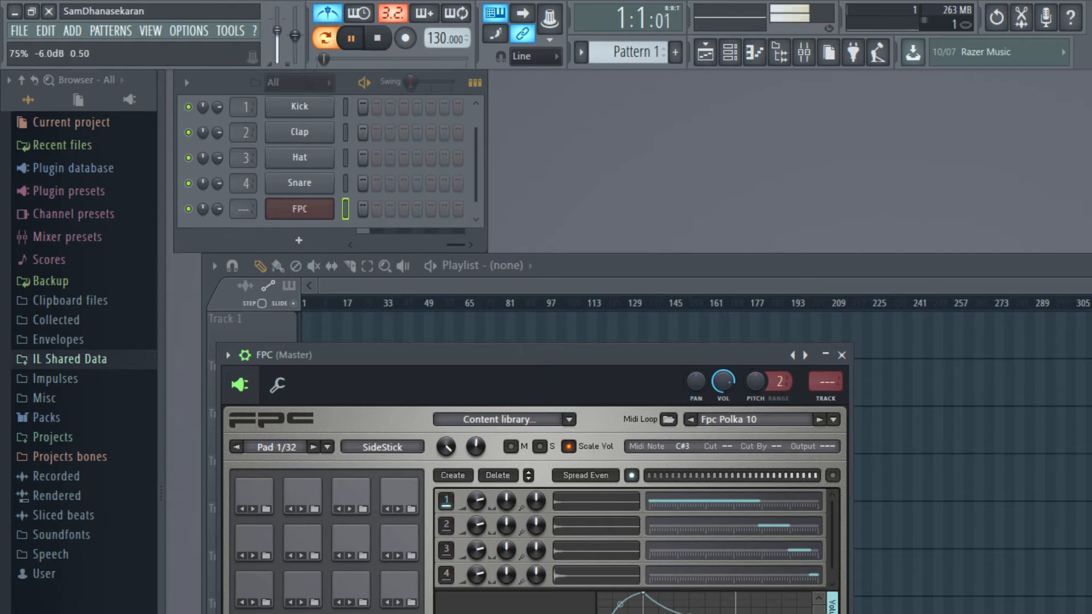
{"action": "left_click", "coordinate": [350, 38]}
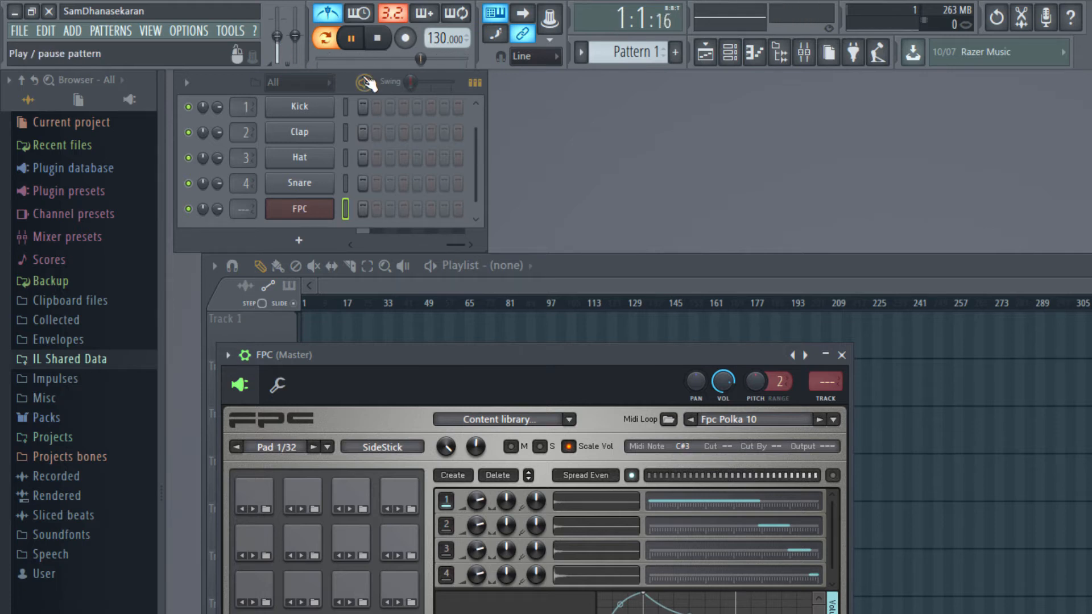
{"action": "left_click", "coordinate": [324, 39]}
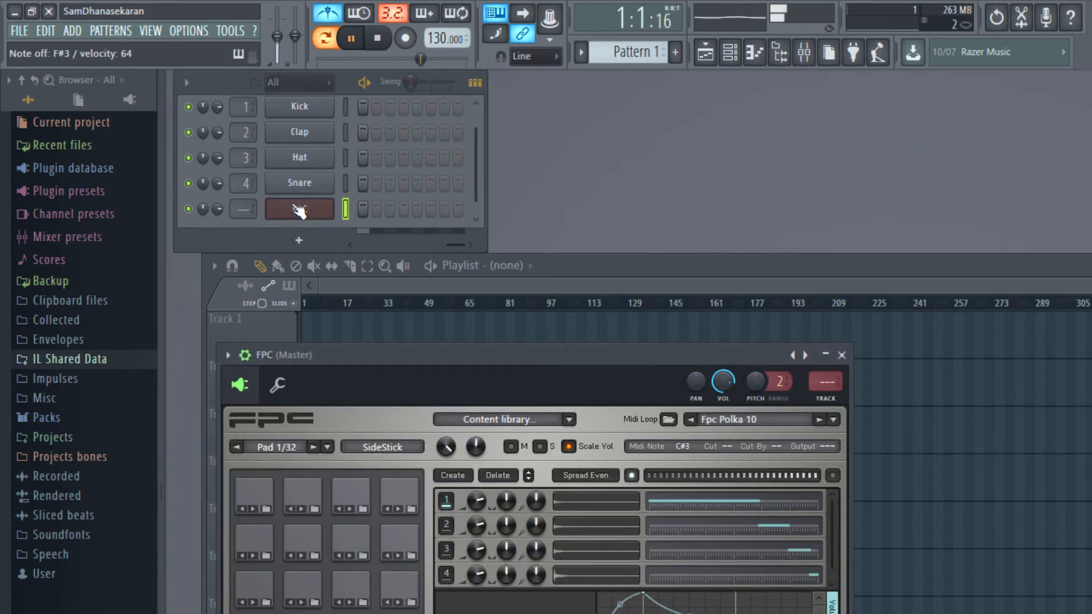
Step: Preview the FPC channel's drum sounds a few times, then stop playback
{"action": "left_click", "coordinate": [253, 537]}
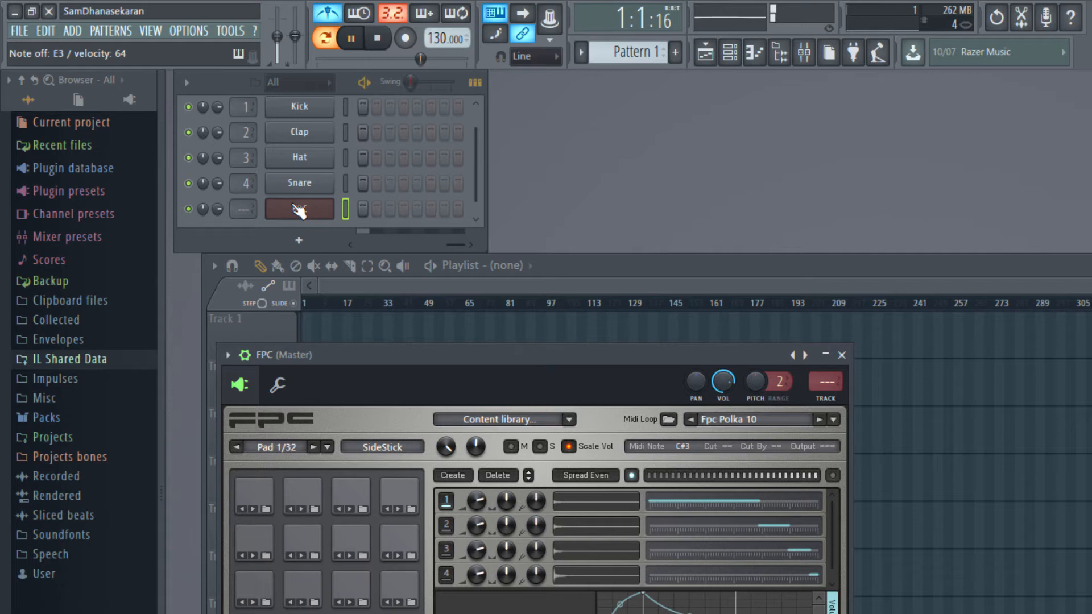
{"action": "left_click", "coordinate": [398, 538]}
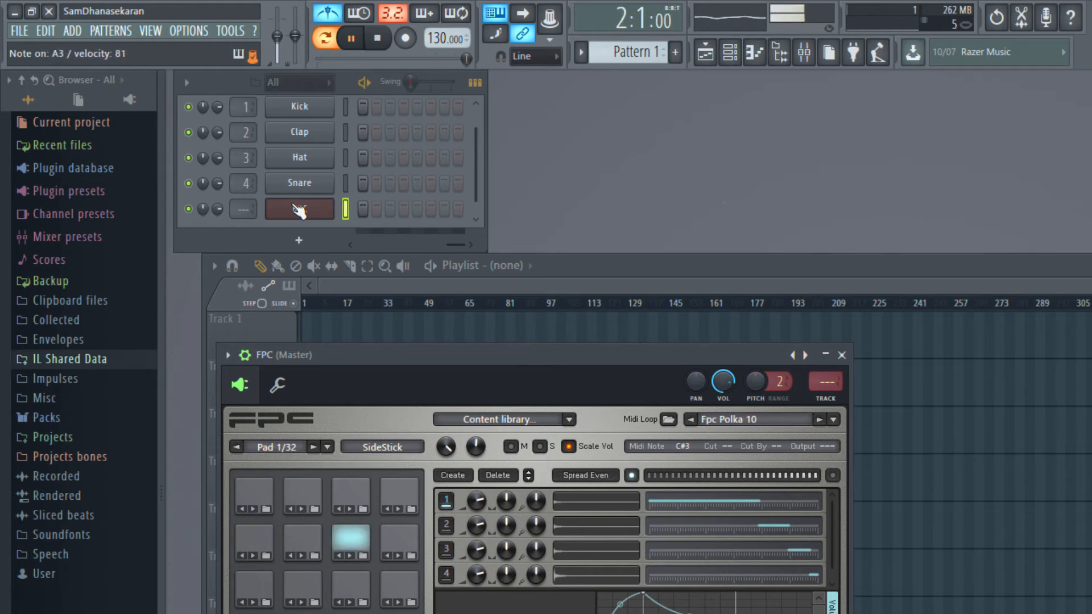
{"action": "left_click", "coordinate": [351, 38]}
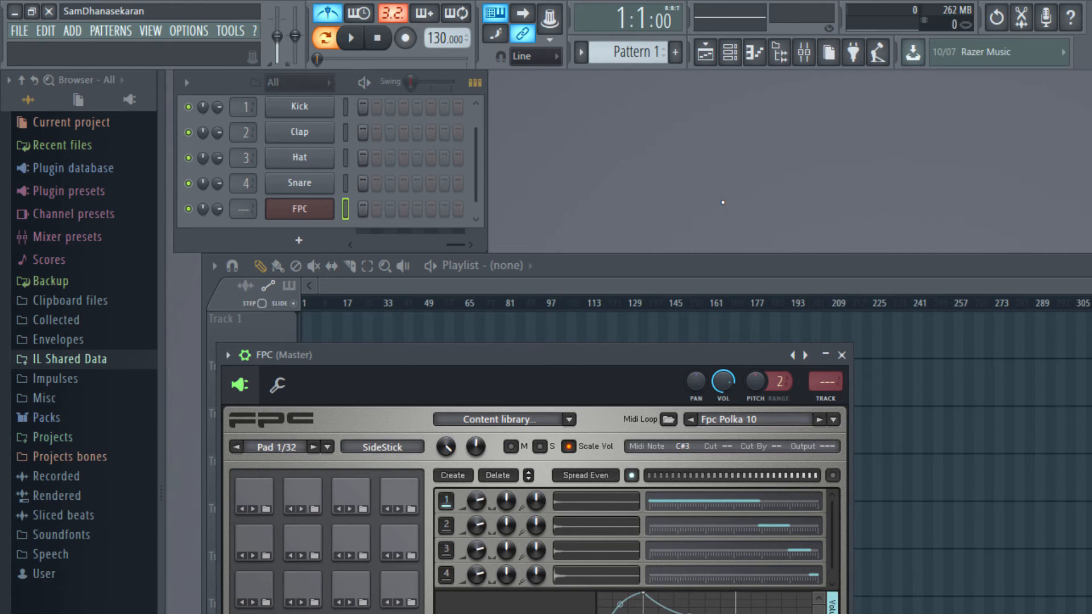
{"action": "mouse_move", "coordinate": [299, 132]}
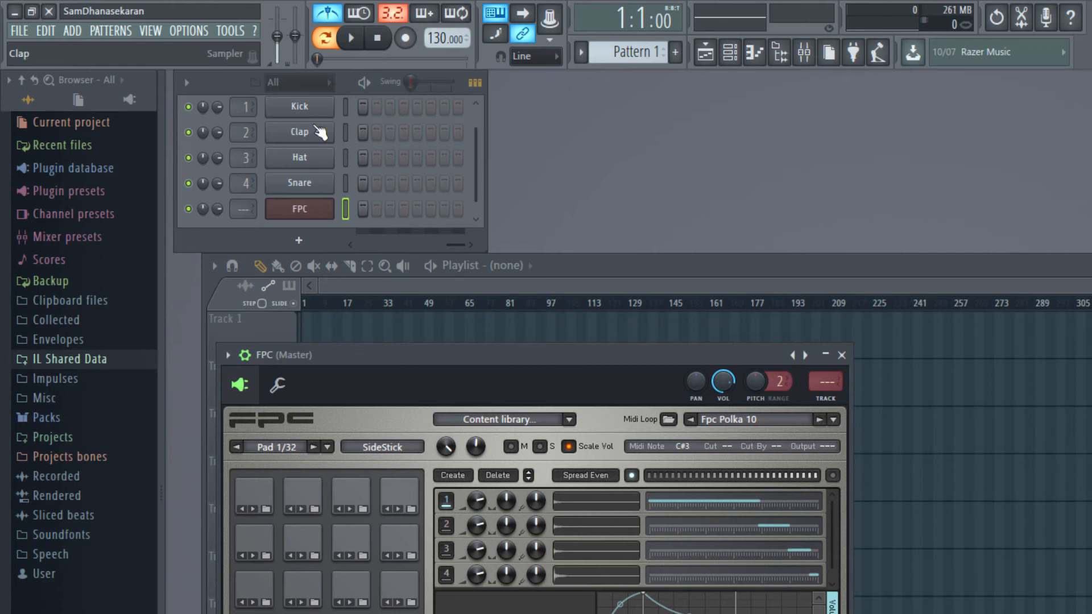
Step: Set the project time division to 4 beats per bar with 1 step per beat
{"action": "left_click", "coordinate": [187, 31]}
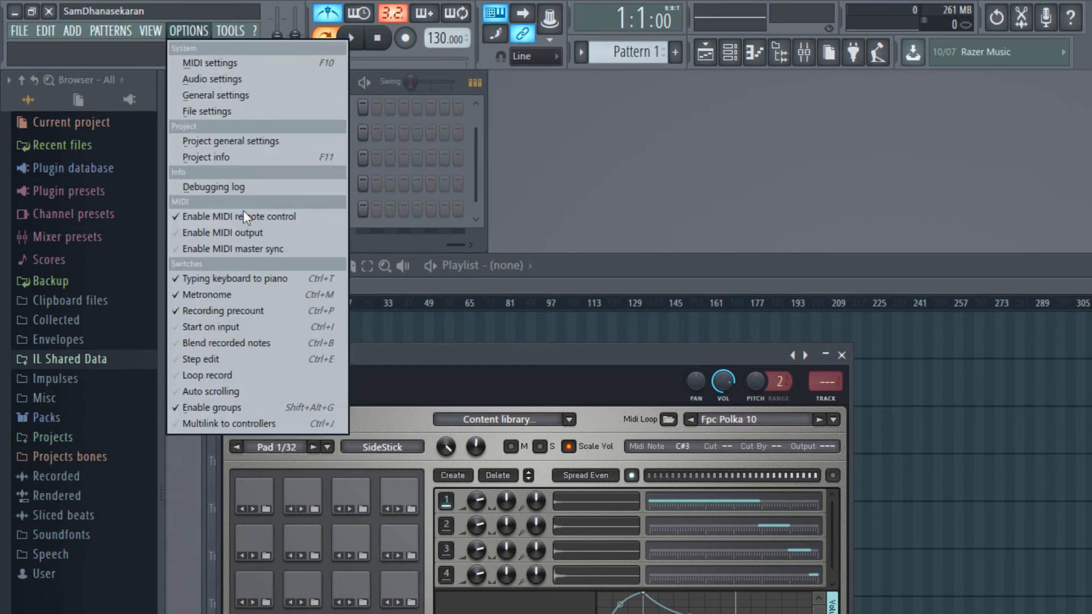
{"action": "left_click", "coordinate": [230, 141]}
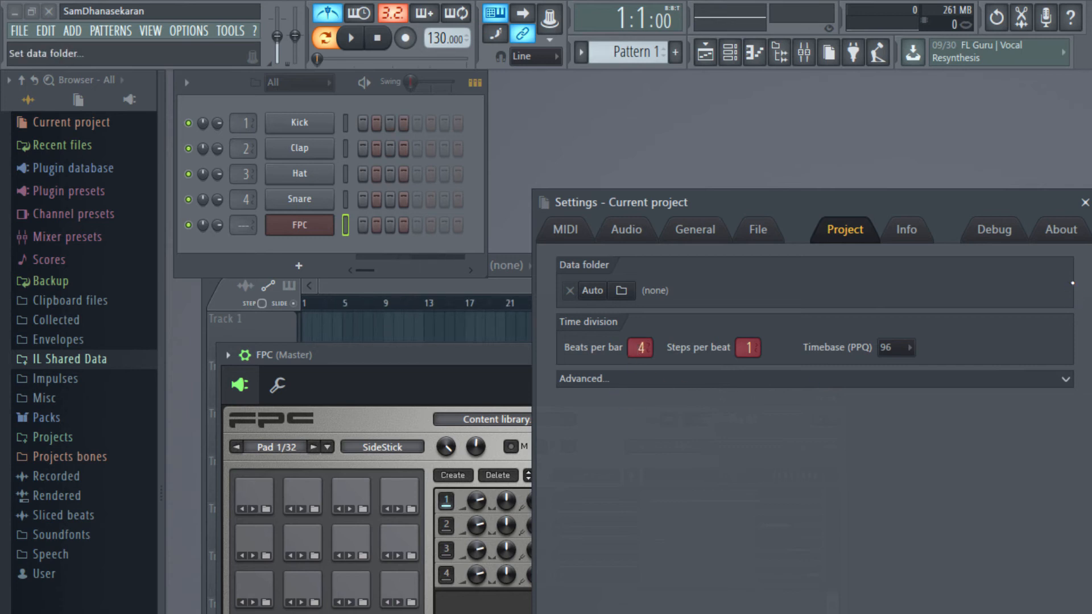
{"action": "left_click", "coordinate": [1081, 202]}
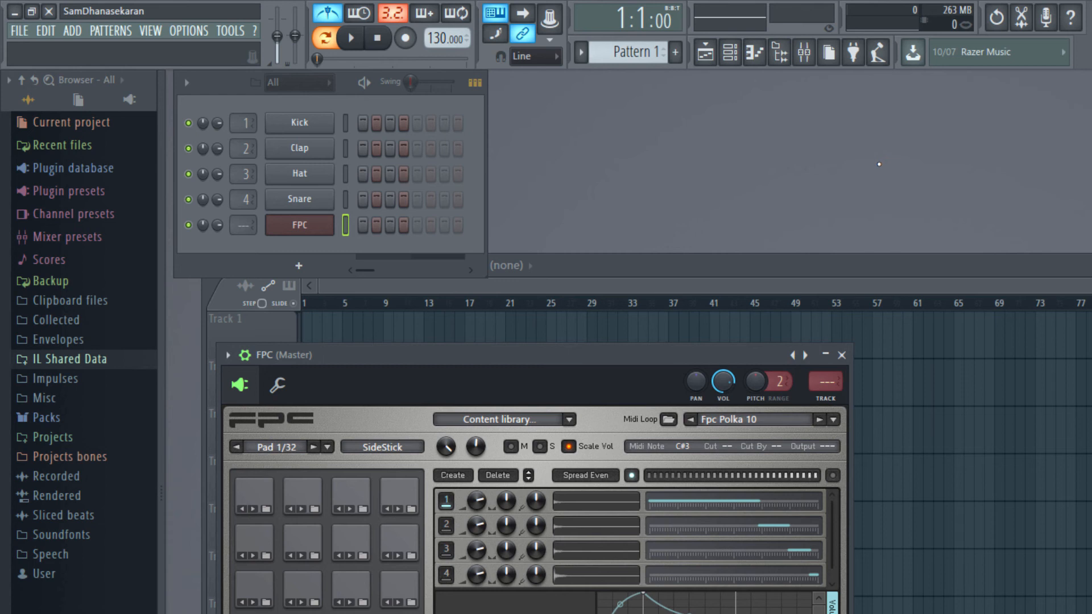
{"action": "mouse_move", "coordinate": [736, 175]}
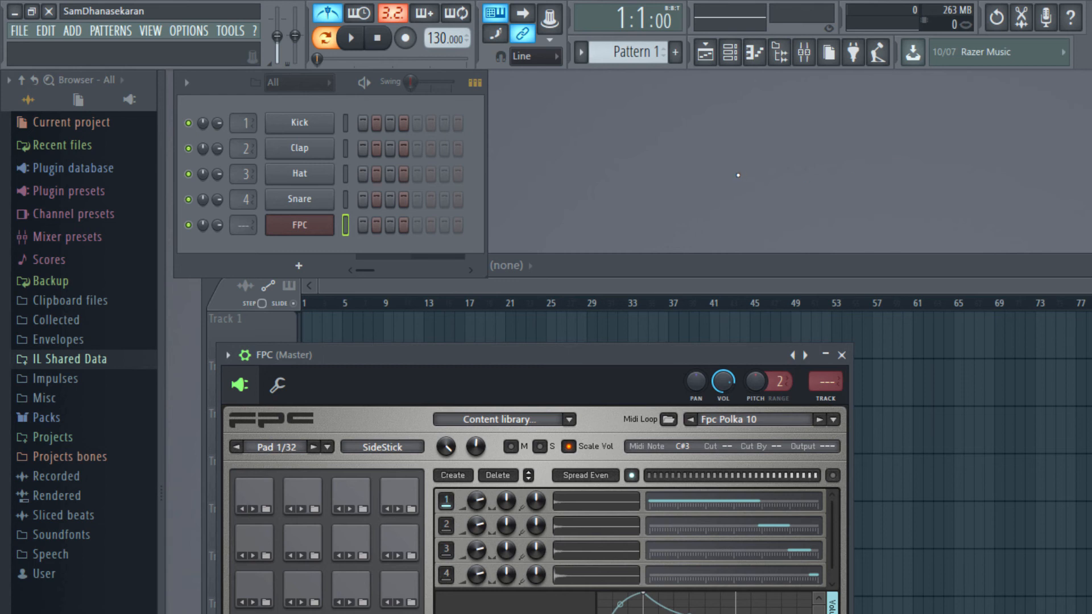
{"action": "mouse_move", "coordinate": [707, 165]}
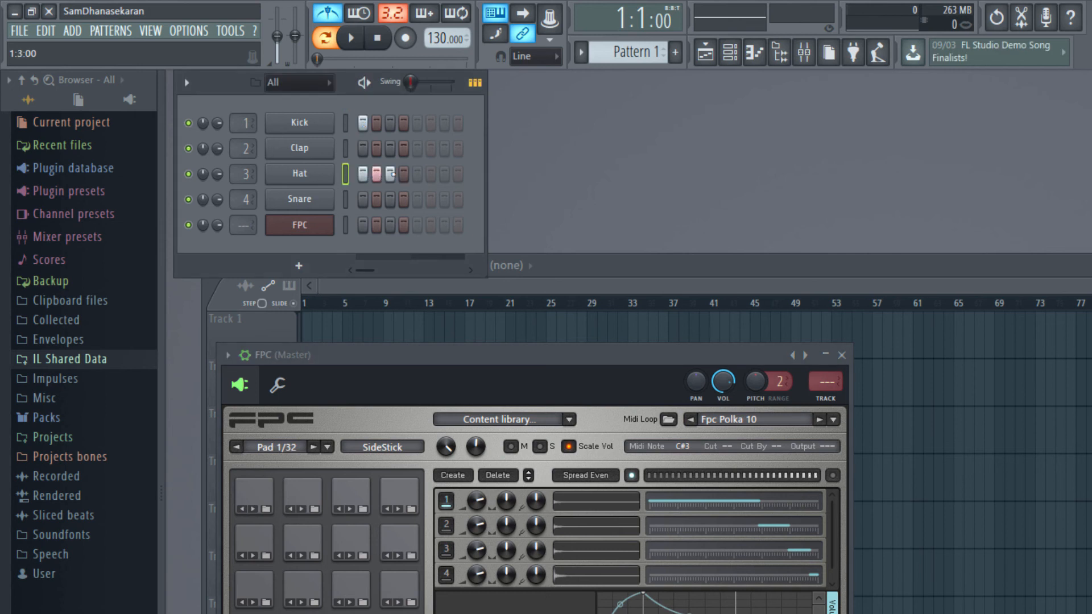
{"action": "mouse_move", "coordinate": [327, 13]}
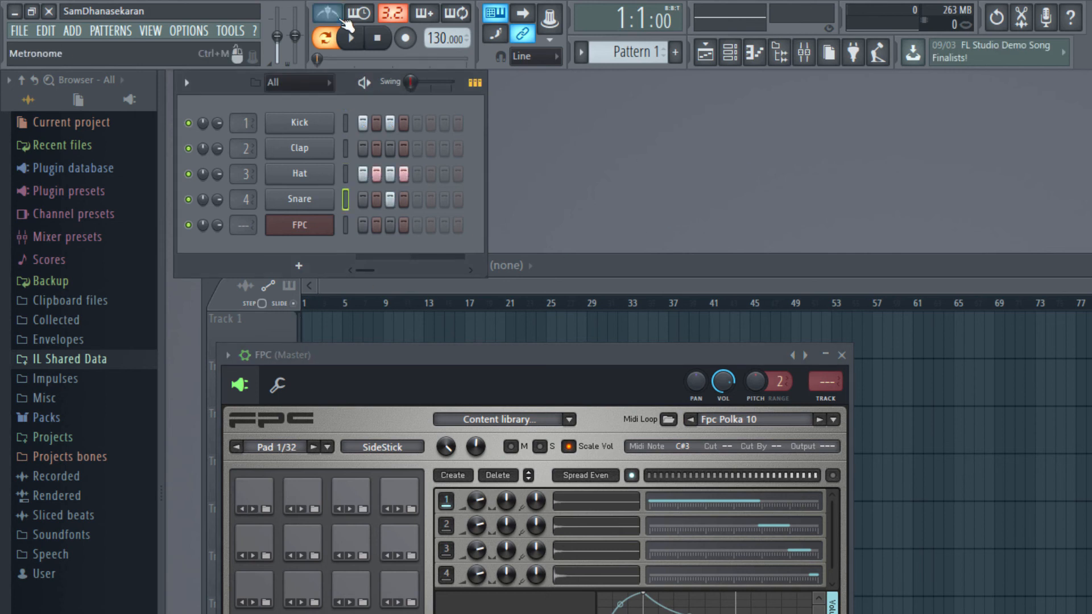
Step: Add drum hits to the four-step pattern and place Pattern 1 in Track 1's first bar
{"action": "left_click", "coordinate": [349, 39]}
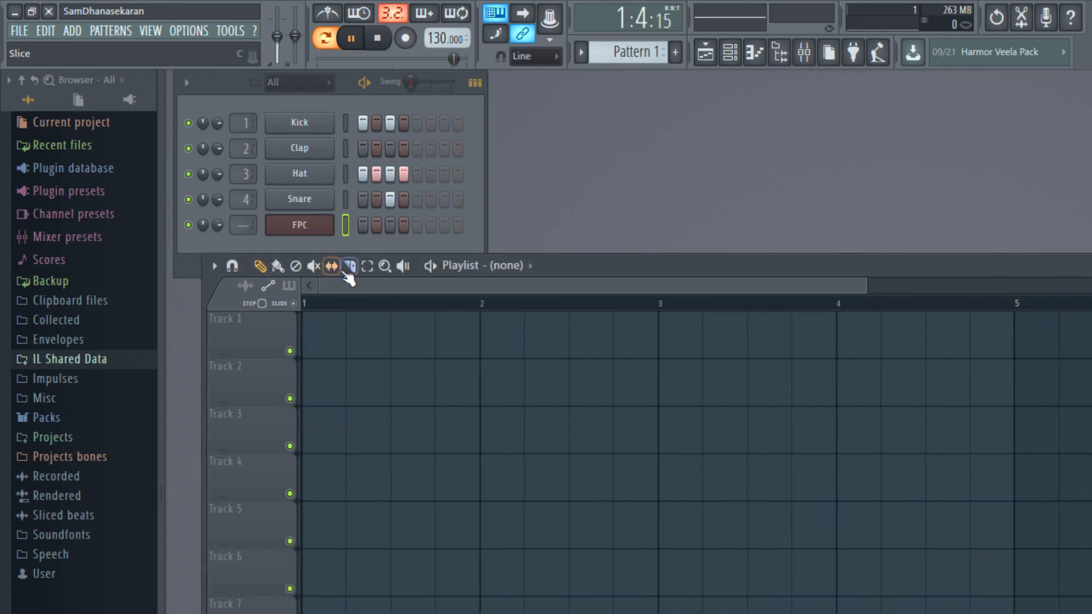
{"action": "left_click", "coordinate": [350, 37]}
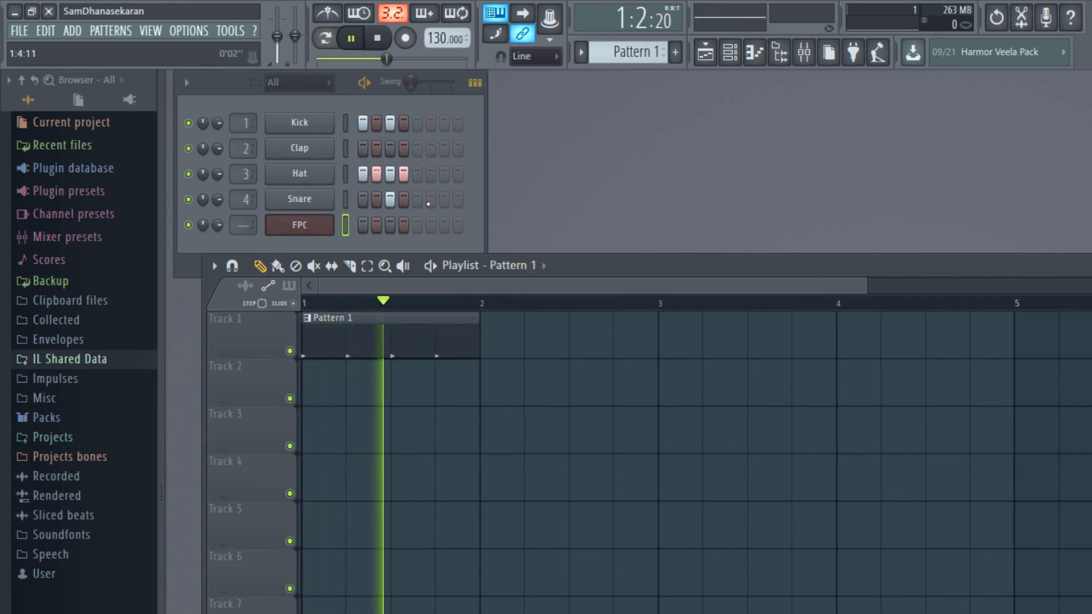